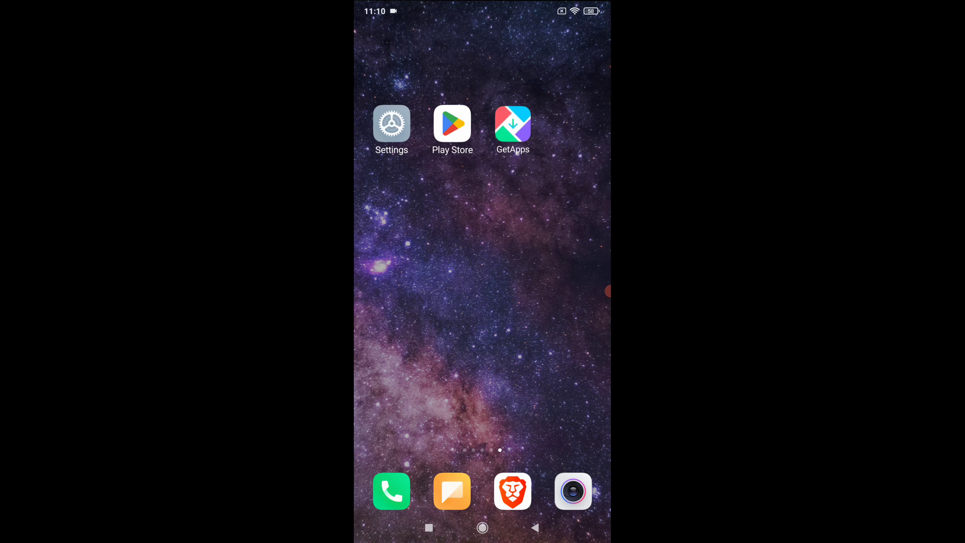
Launch the GetApps store and enter 'rakuten' in its search box.
{"action": "left_click", "coordinate": [513, 123]}
{"action": "type", "text": "ra"}
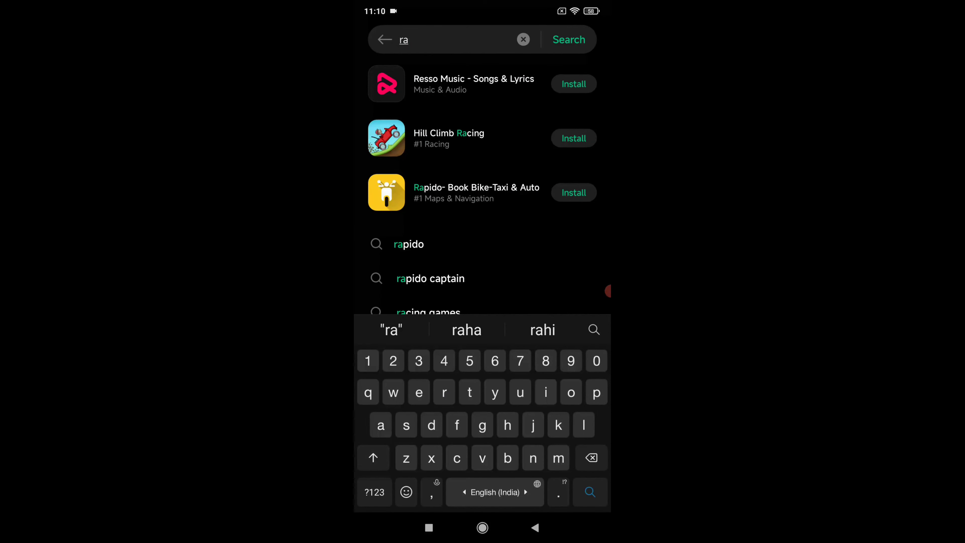
{"action": "type", "text": "ku"}
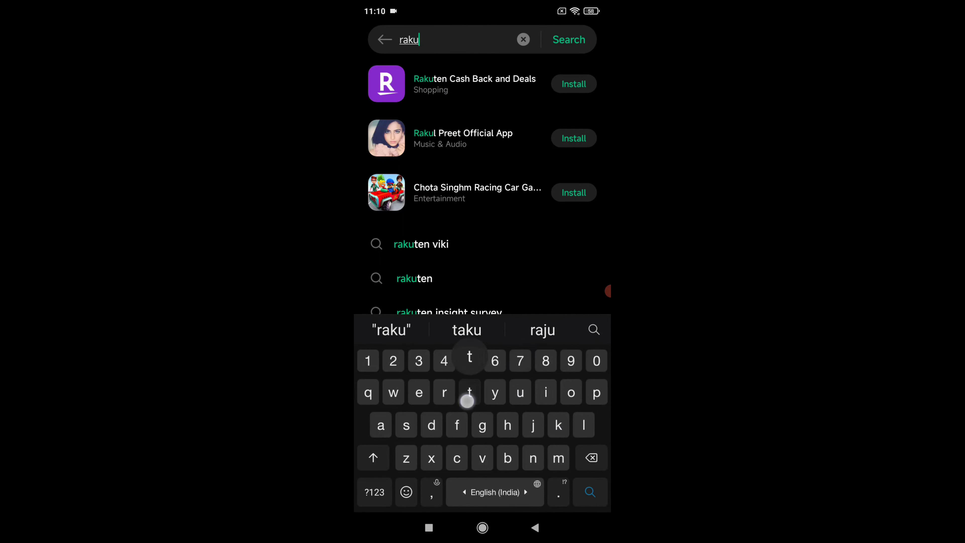
{"action": "type", "text": "ten"}
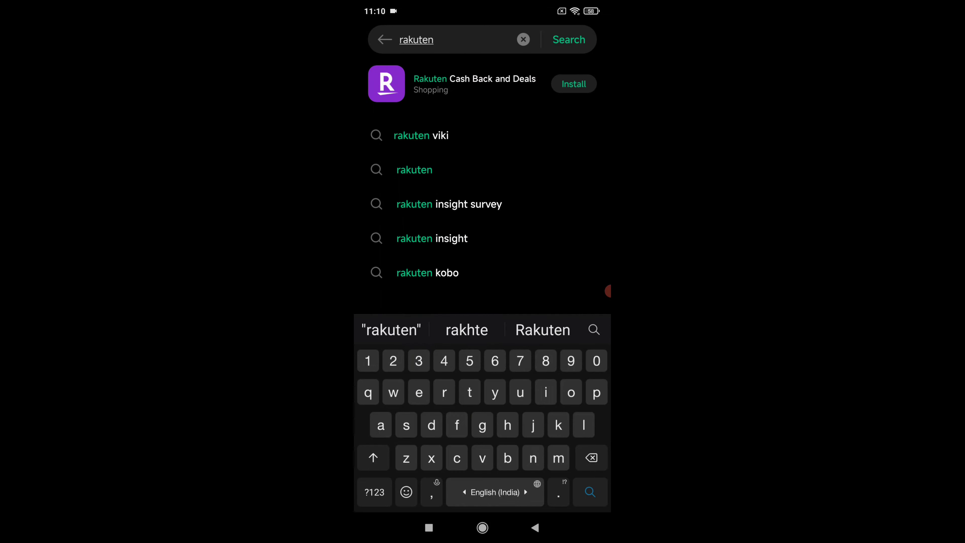
Run the rakuten search and open the Rakuten Cash Back and Deals detail page from the results.
{"action": "left_click", "coordinate": [568, 40]}
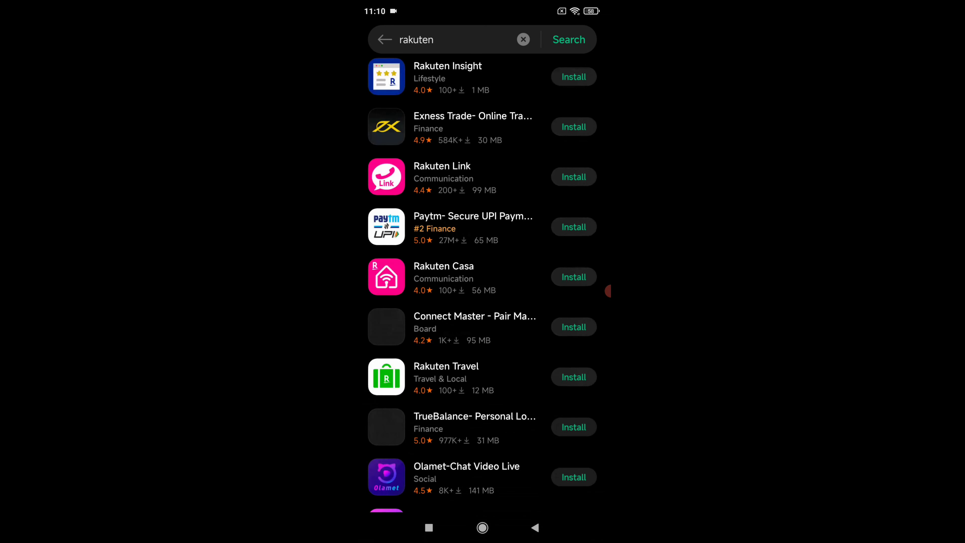
{"action": "scroll", "scroll_direction": "down", "scroll_amount": 3}
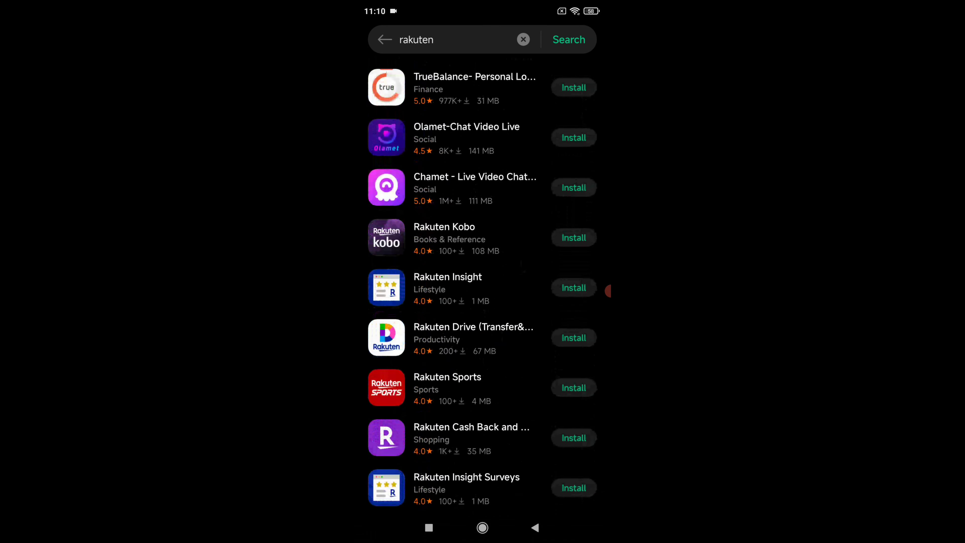
{"action": "scroll", "scroll_direction": "down", "scroll_amount": 3}
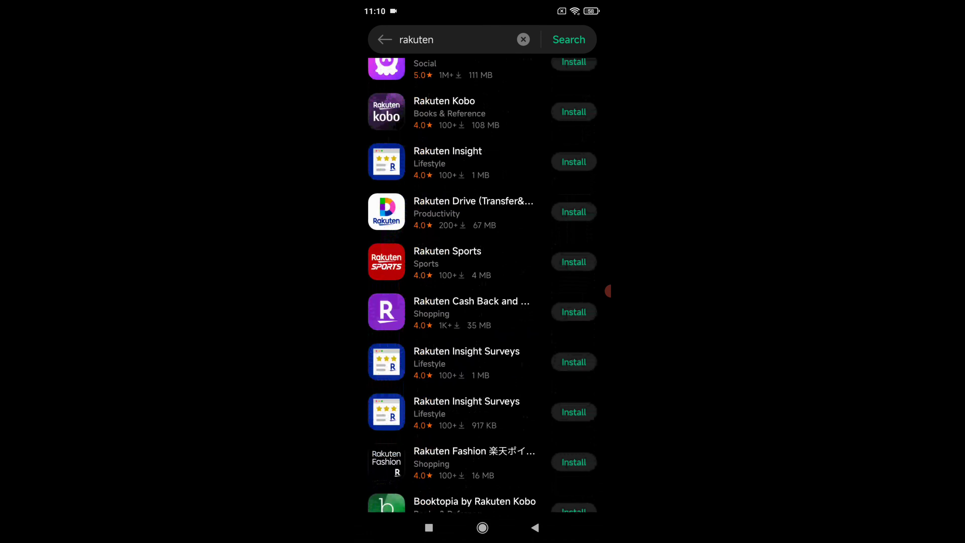
{"action": "left_click", "coordinate": [472, 312]}
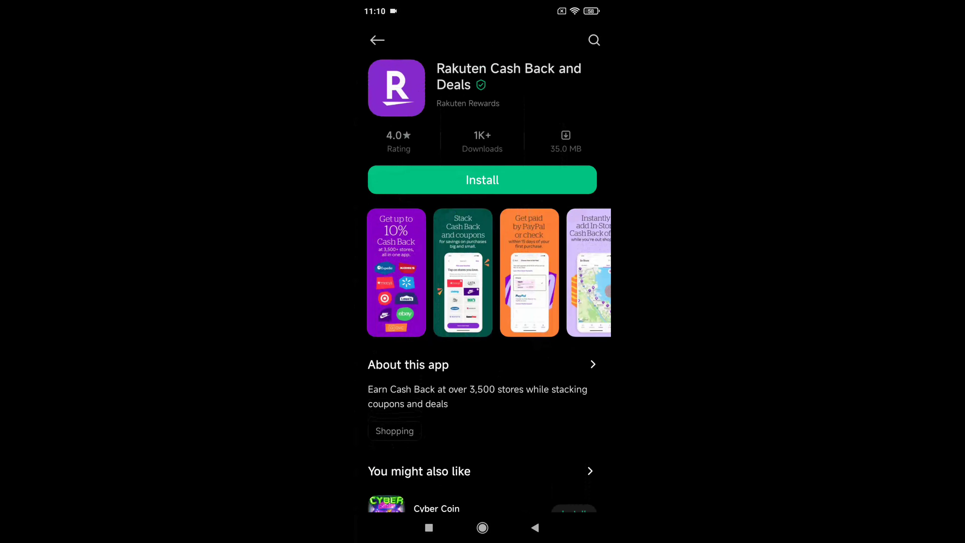
Begin installing Rakuten Cash Back and Deals via the green Install button.
{"action": "left_click", "coordinate": [482, 180]}
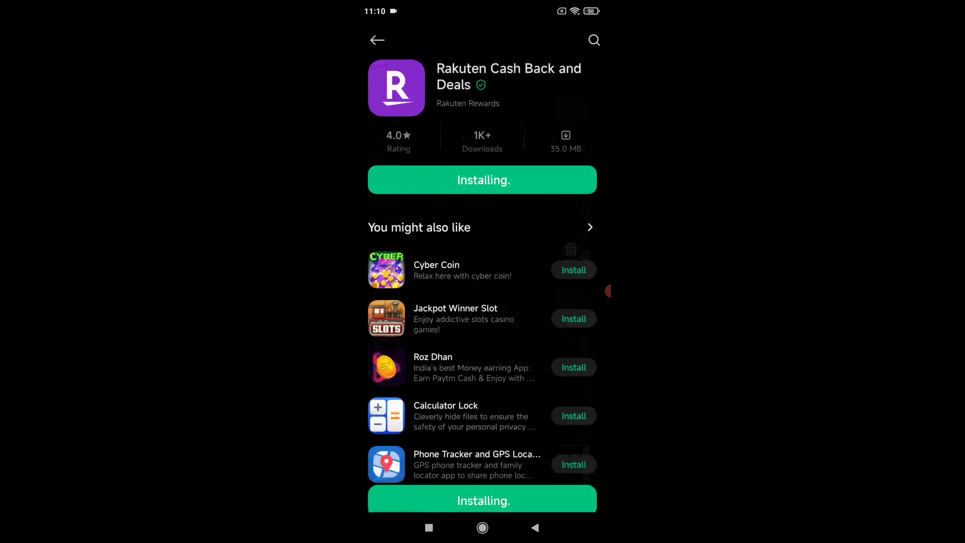
{"action": "scroll", "scroll_direction": "down", "scroll_amount": 3}
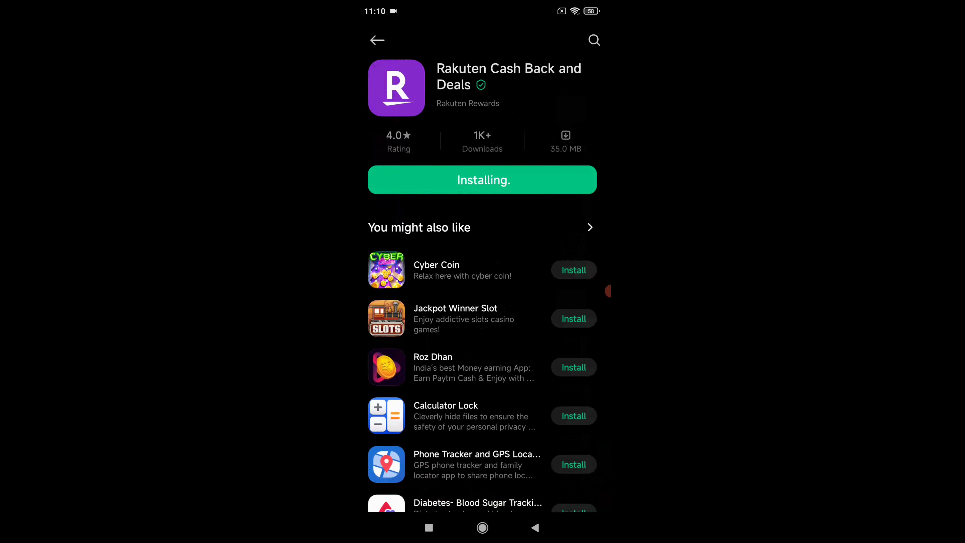